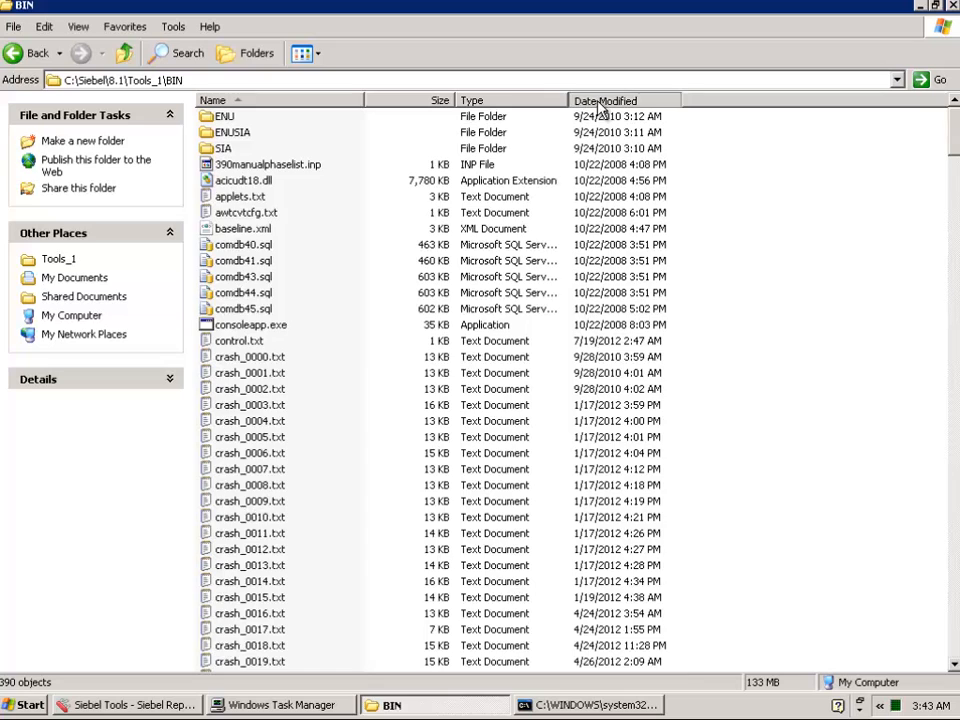
Step: Open strconv.bat from the BIN folder, sorted by date modified, in a maximized Notepad
left_click(606, 100)
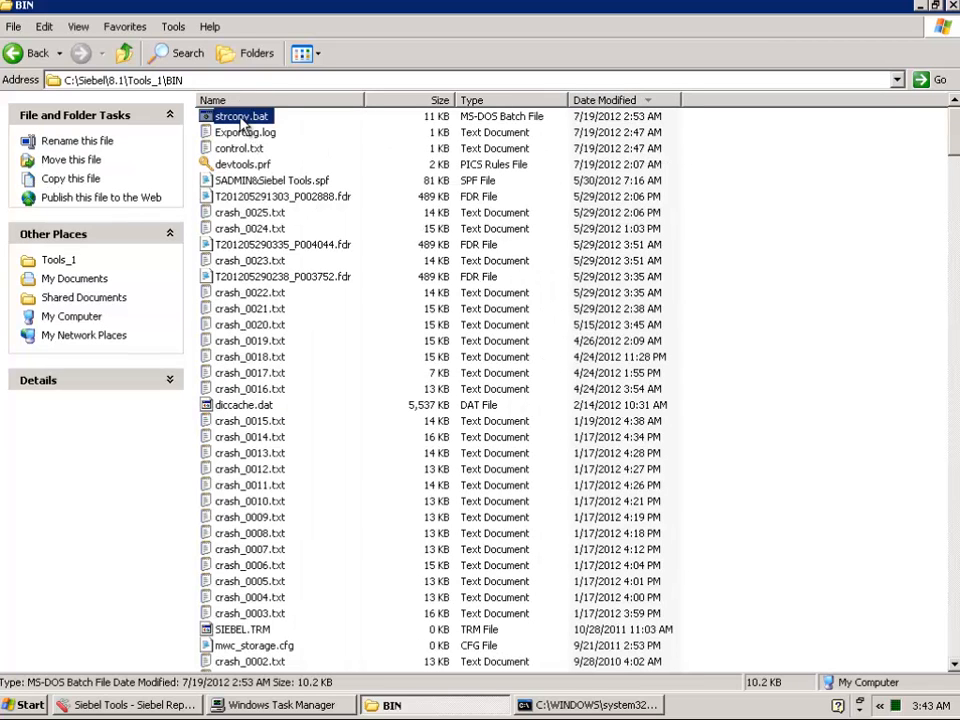
right_click(240, 116)
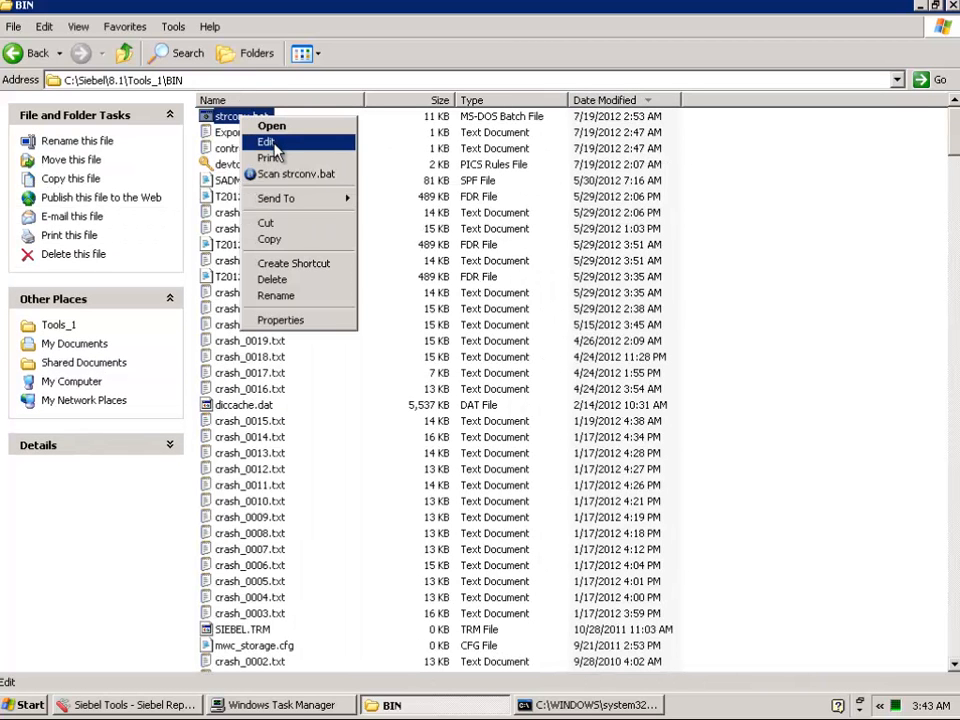
left_click(266, 141)
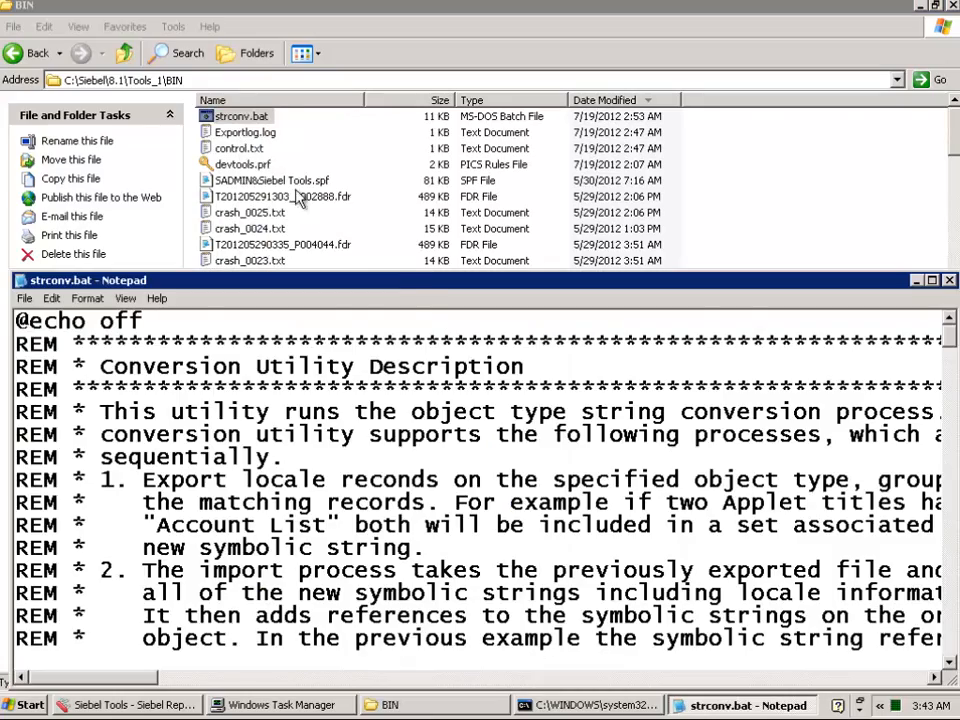
left_click(930, 280)
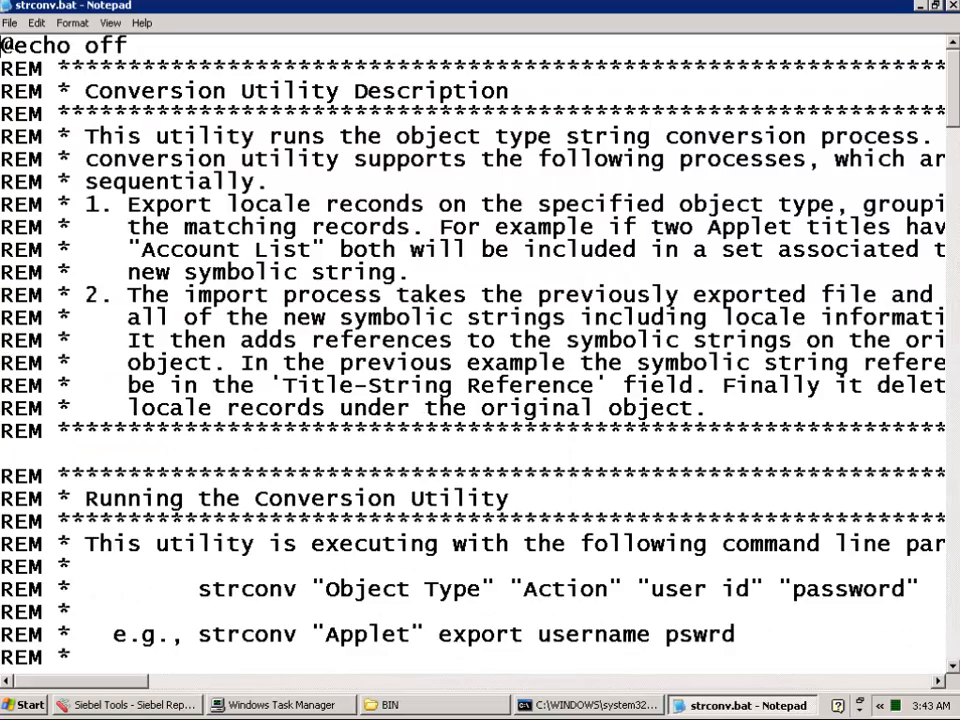
Step: Scroll through strconv.bat's repository, path and split parameter settings
scroll("down", 3)
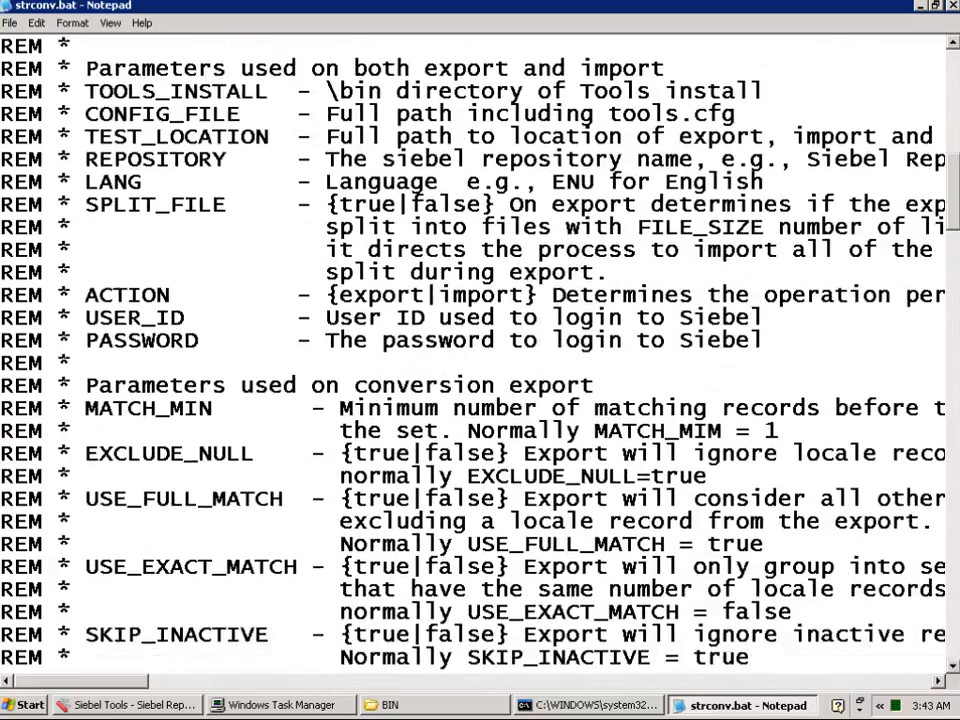
scroll("down", 3)
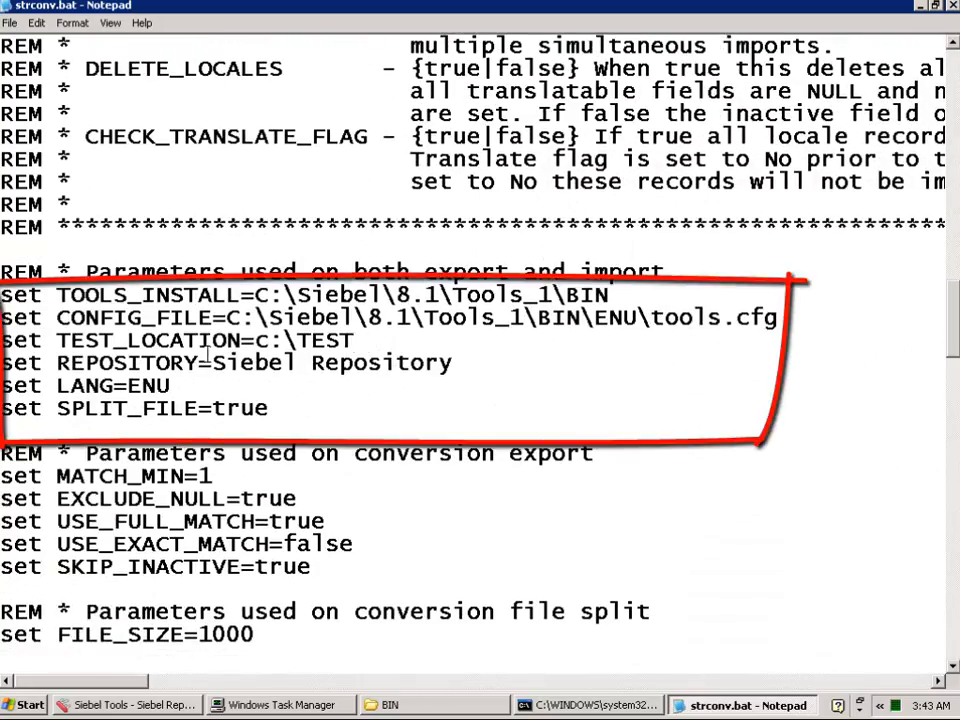
mouse_move(763, 370)
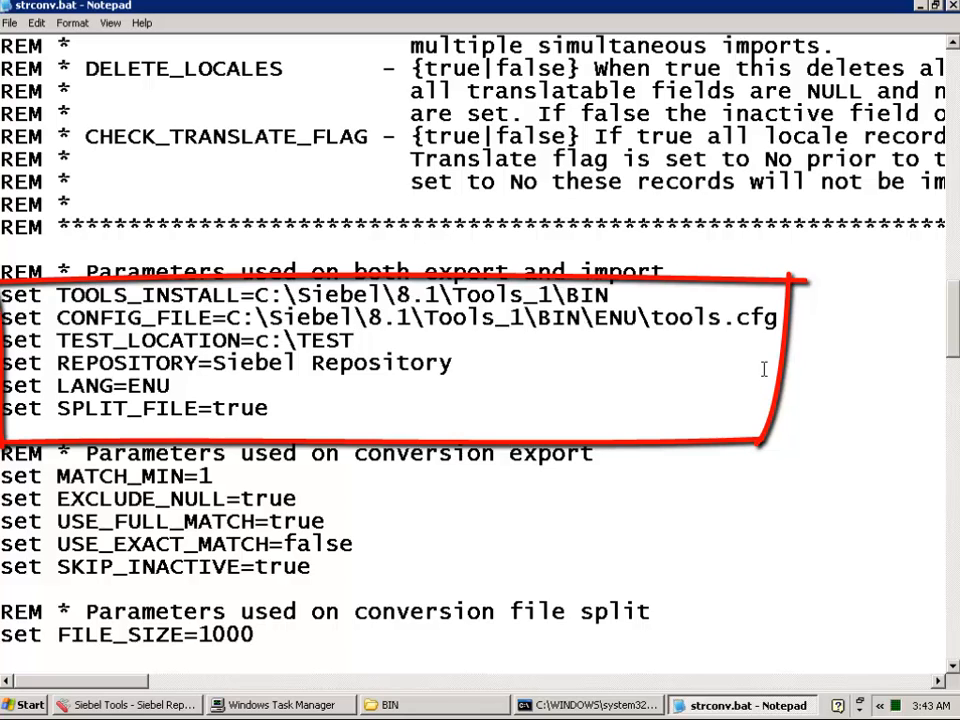
left_click_drag(230, 318, 777, 318)
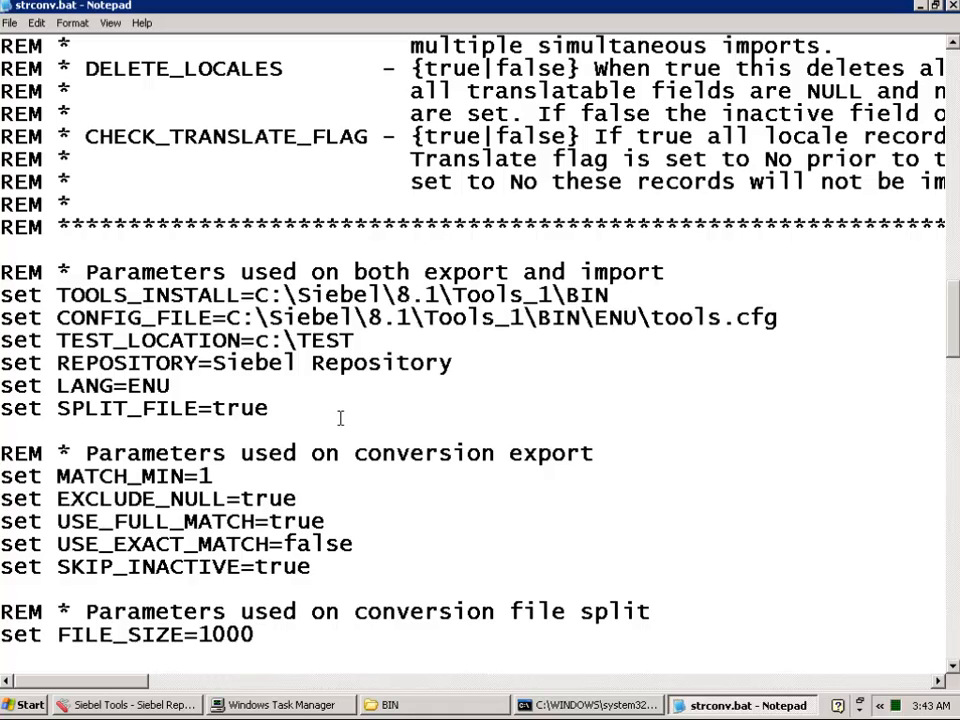
scroll("down", 3)
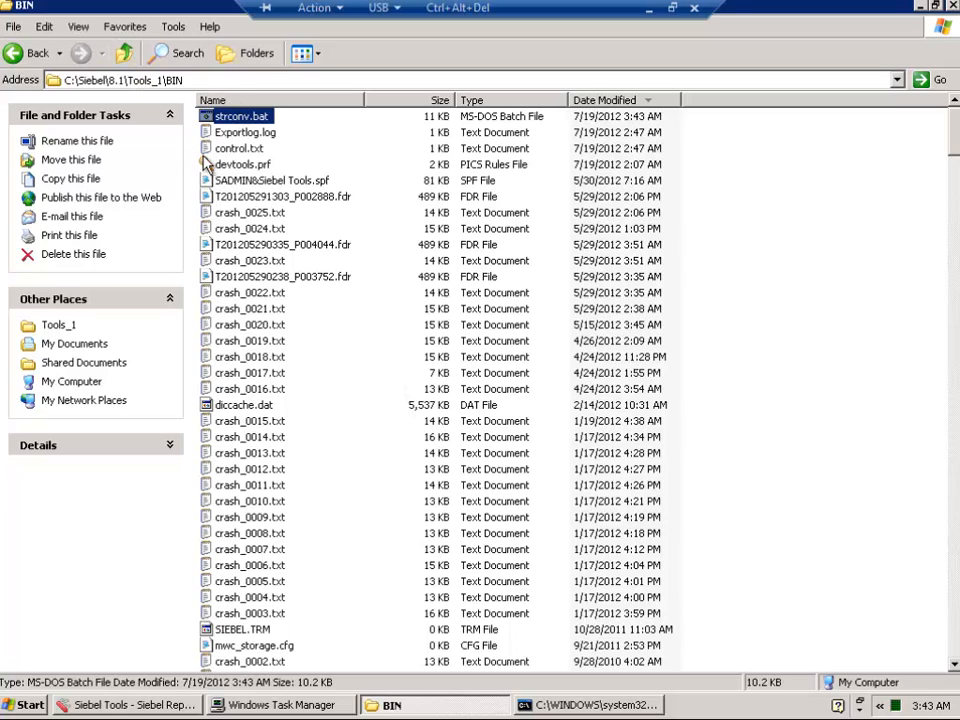
mouse_move(630, 100)
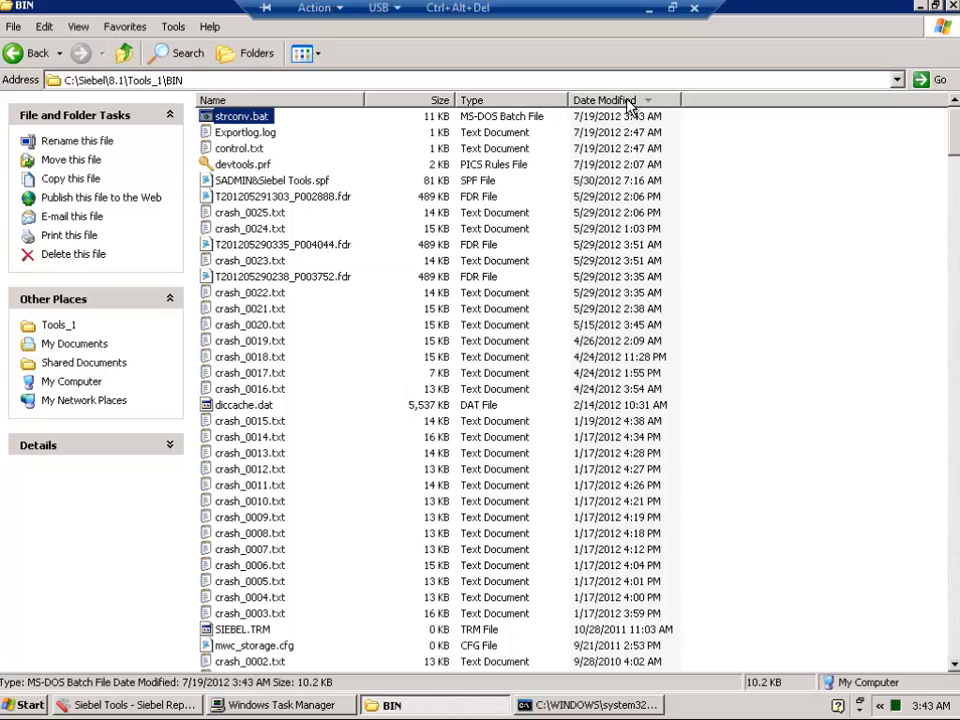
Step: Sort BIN by name, open tools.cfg in ENU, confirm DataSource = Sample, and close it
left_click(212, 100)
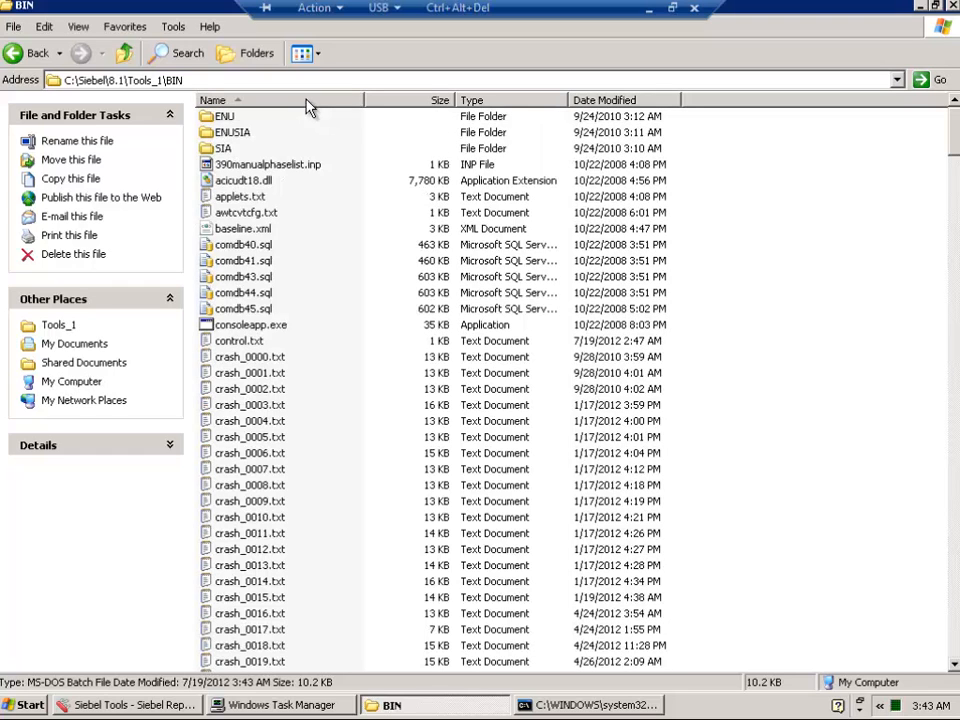
double_click(224, 116)
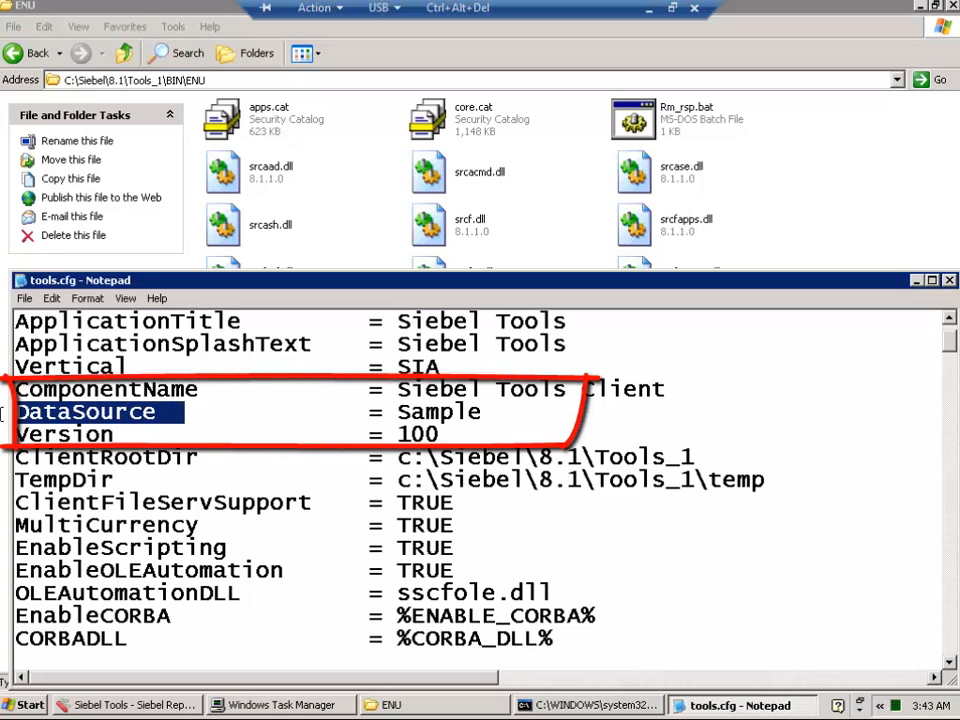
left_click(490, 412)
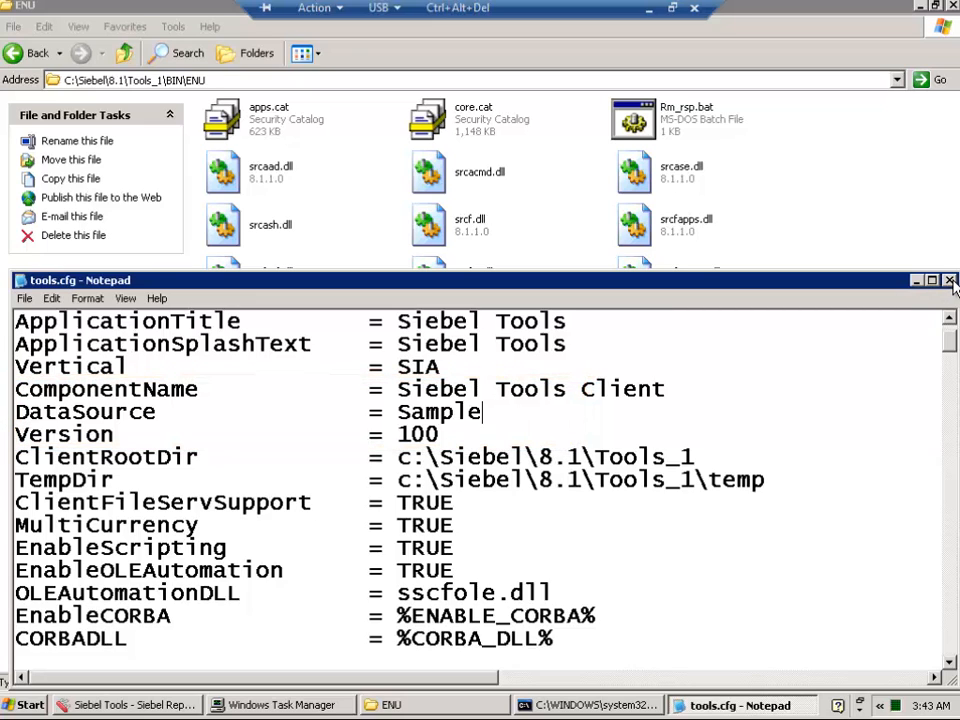
left_click(947, 280)
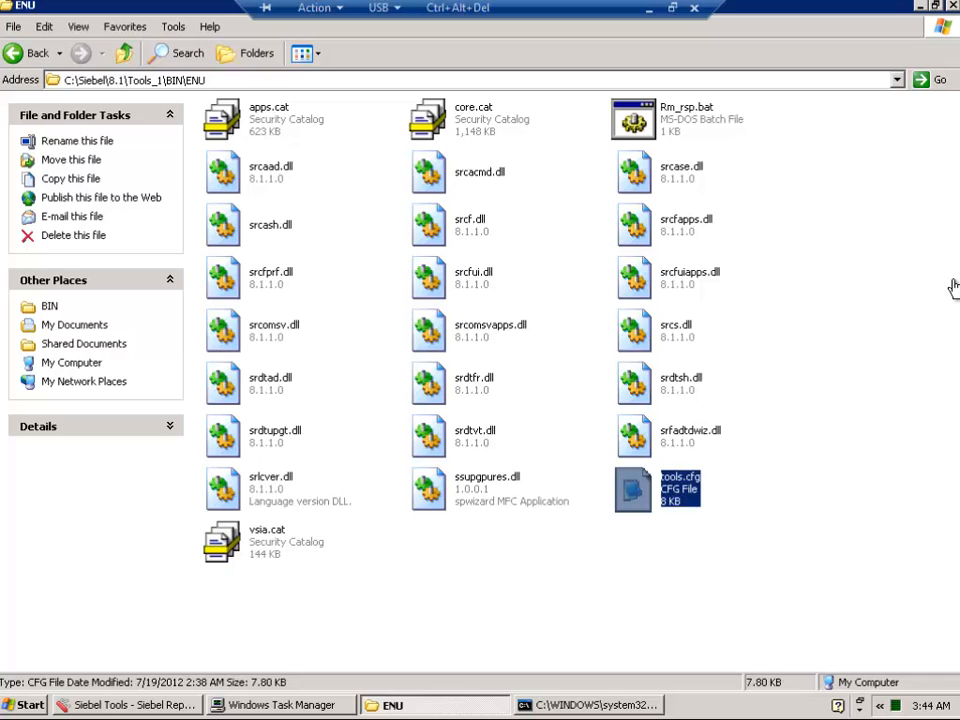
mouse_move(807, 428)
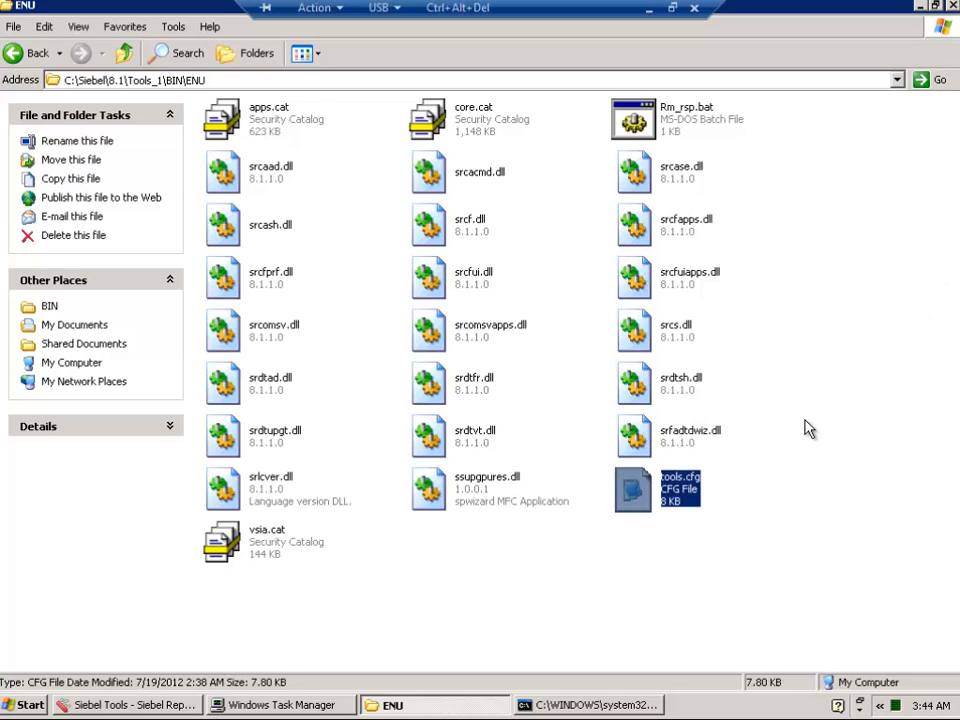
Step: Scroll horizontally through the screen-match records in C:\TEST\Screen_conversion.txt
left_click(588, 703)
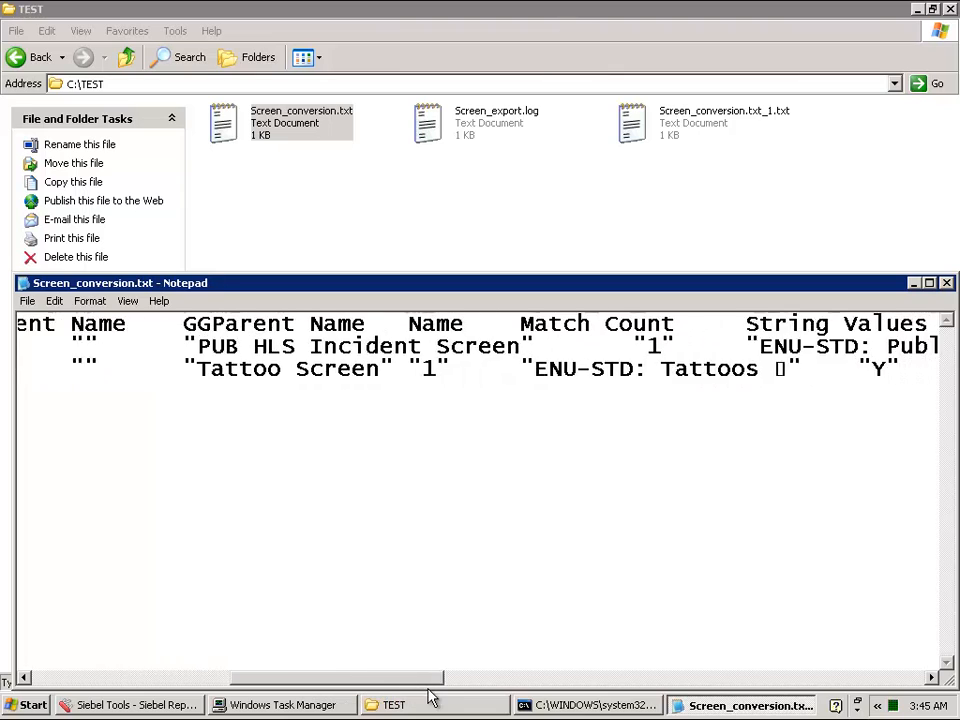
scroll("right", 3)
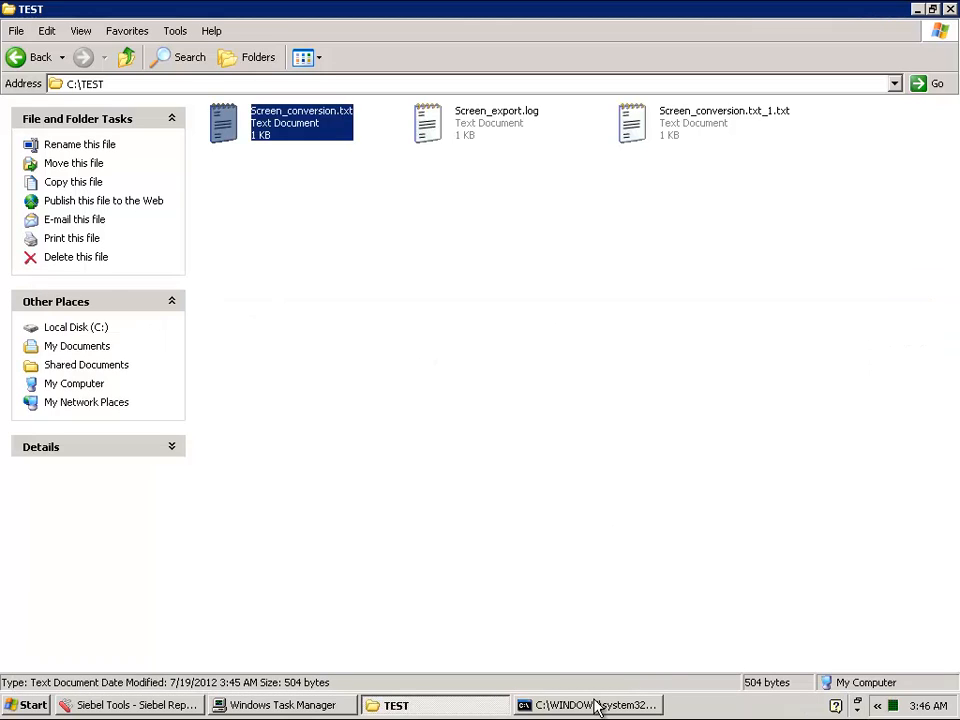
left_click(593, 703)
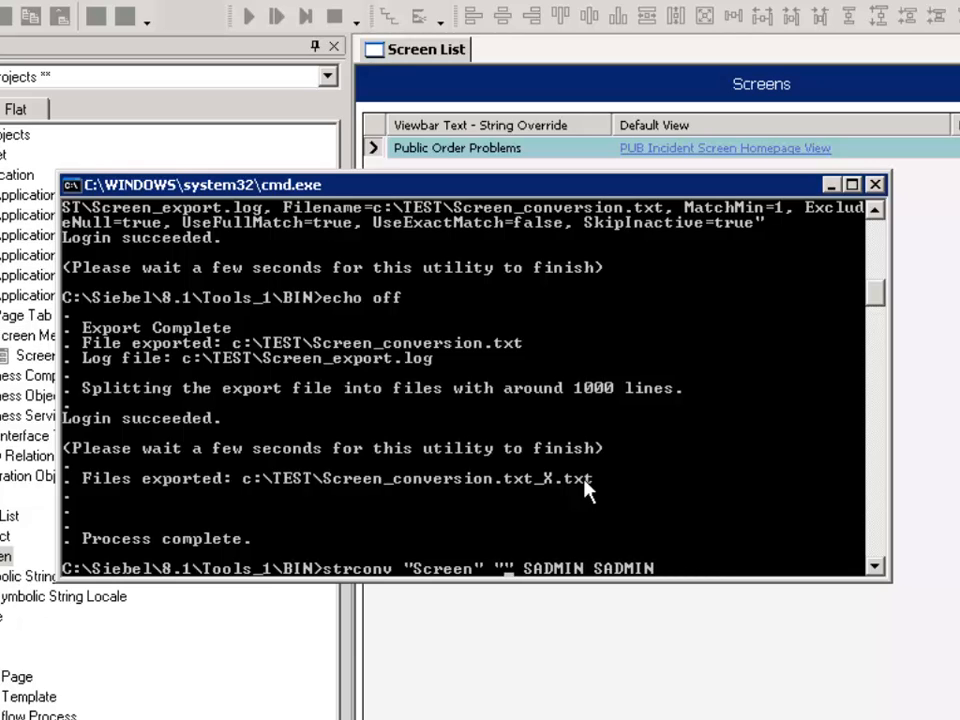
type("import")
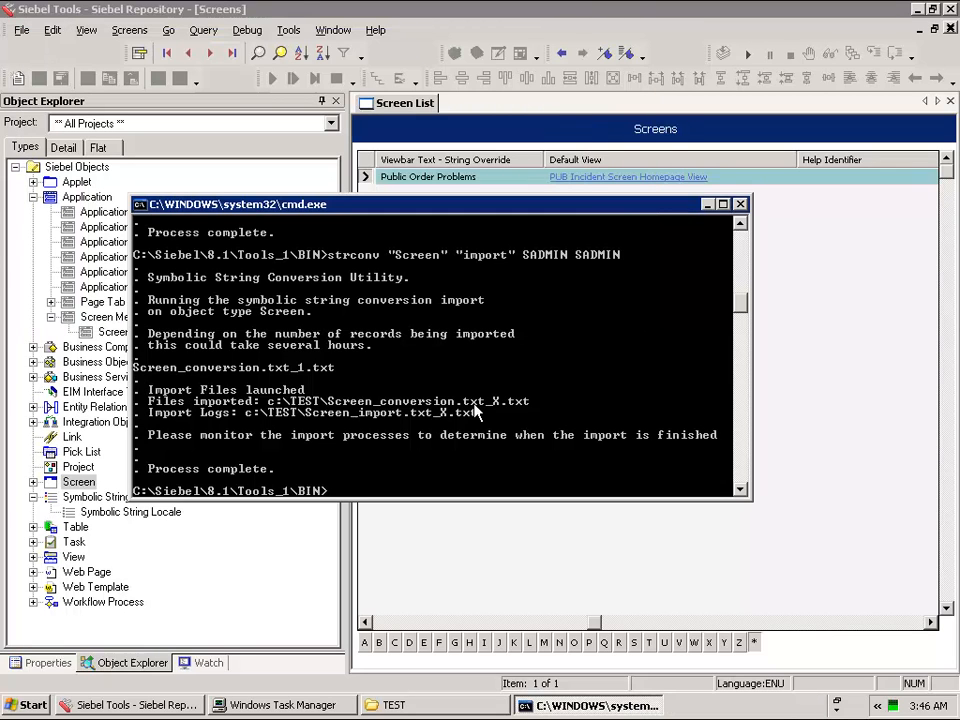
Step: Requery Screens and check the X_PUBLIC_ORDER_PROBLEMS and X_TATTOOS viewbar string references
left_click(741, 204)
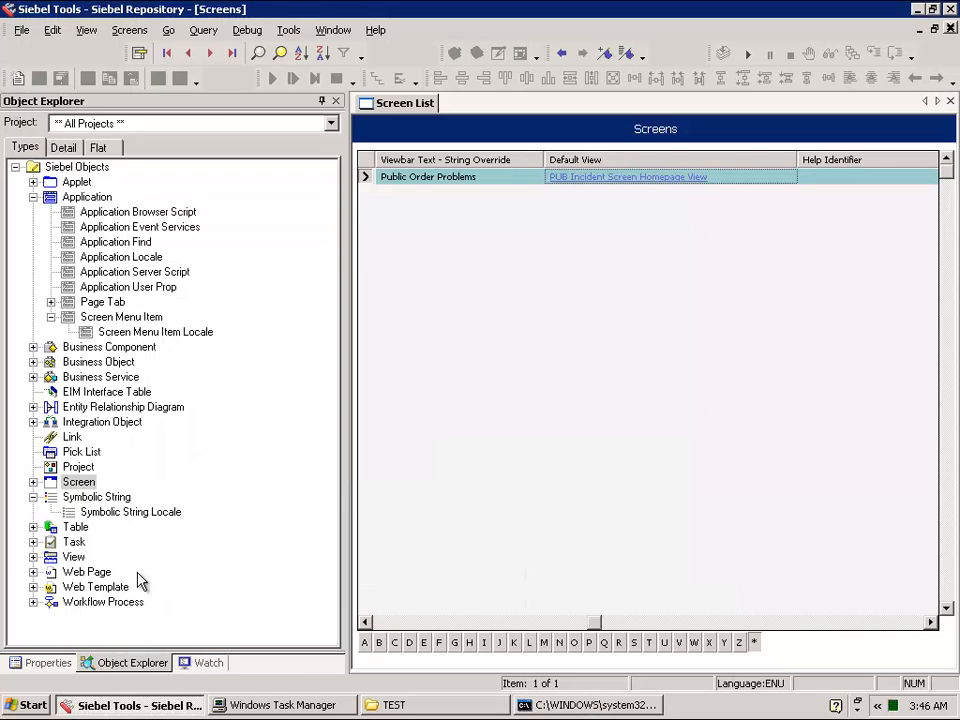
left_click(96, 496)
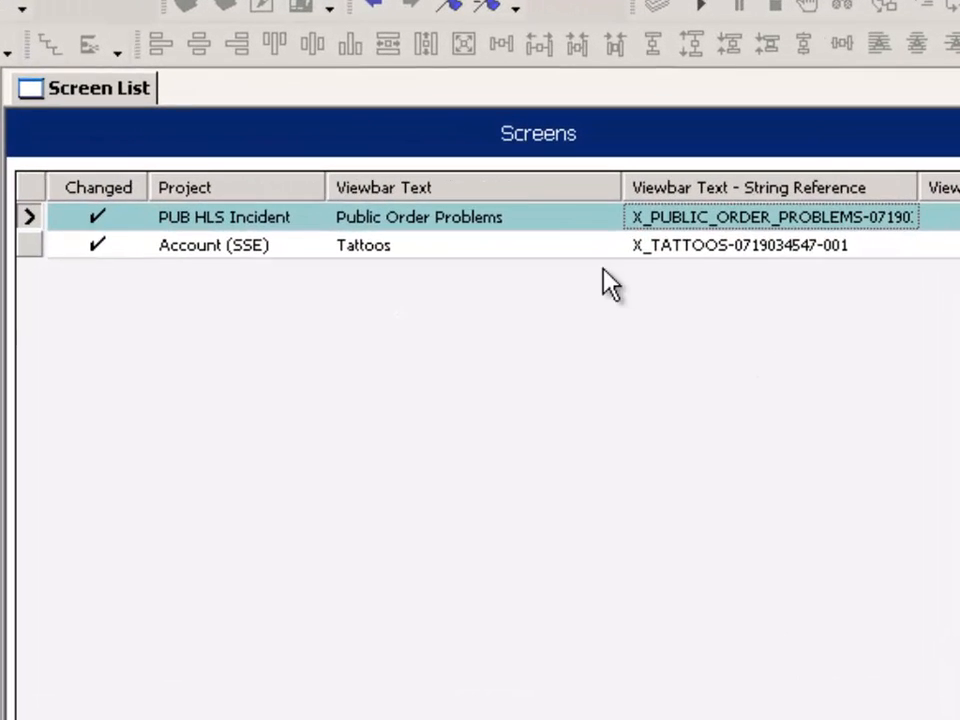
double_click(775, 216)
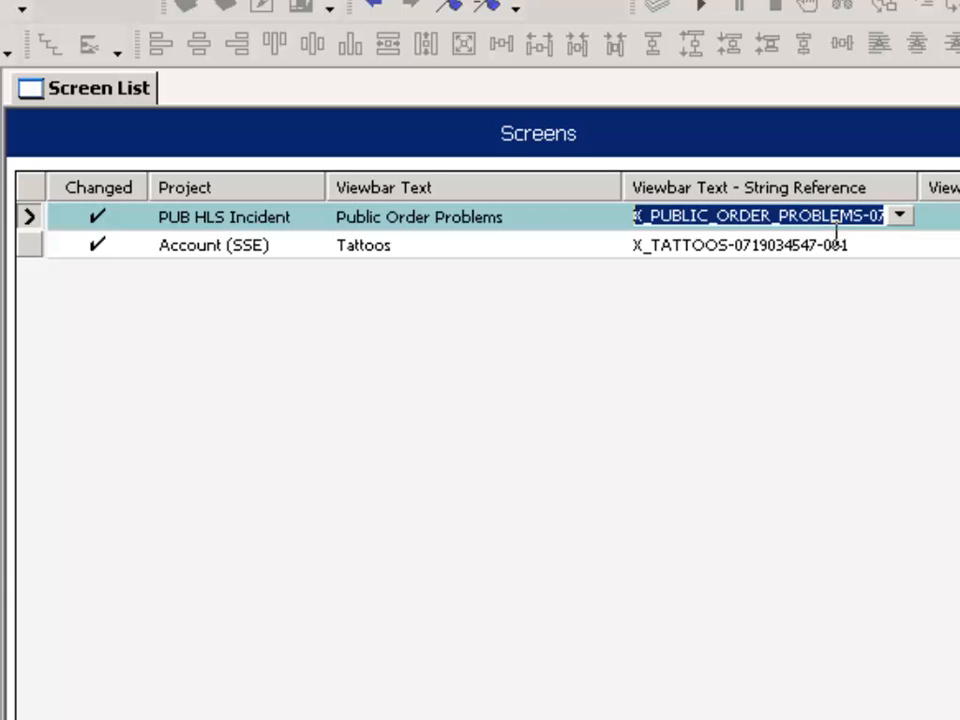